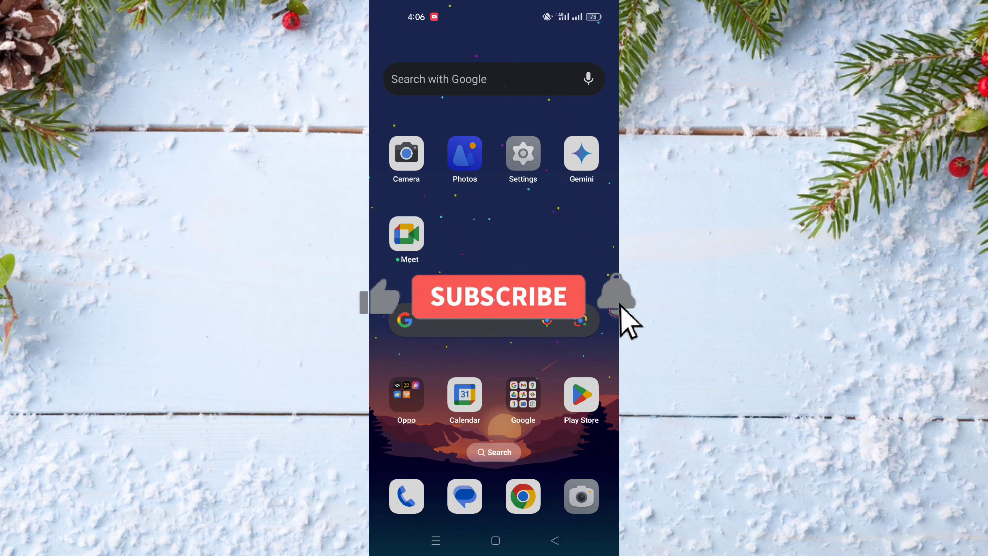
- Swipe across the home screens and launch the Everand app
left_click(498, 296)
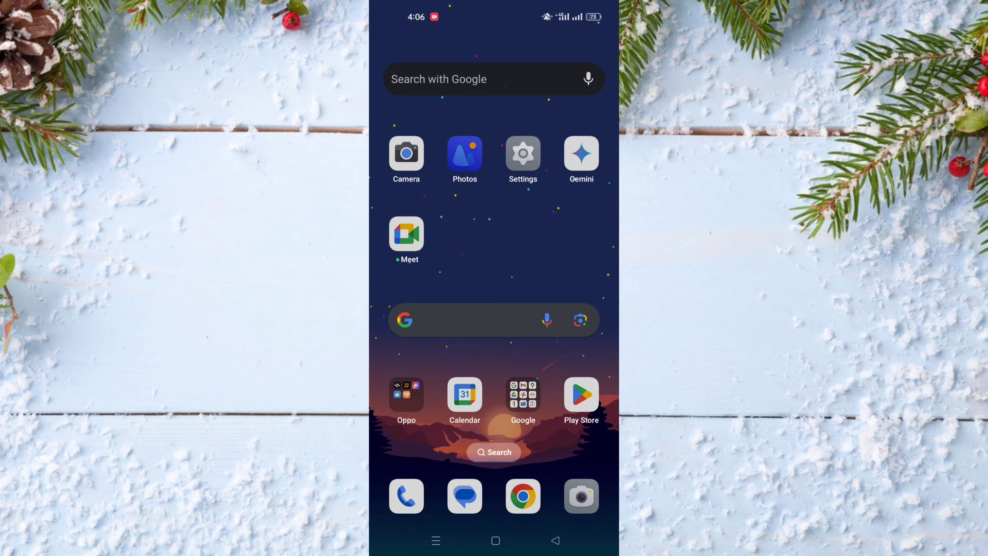
scroll("left", 3)
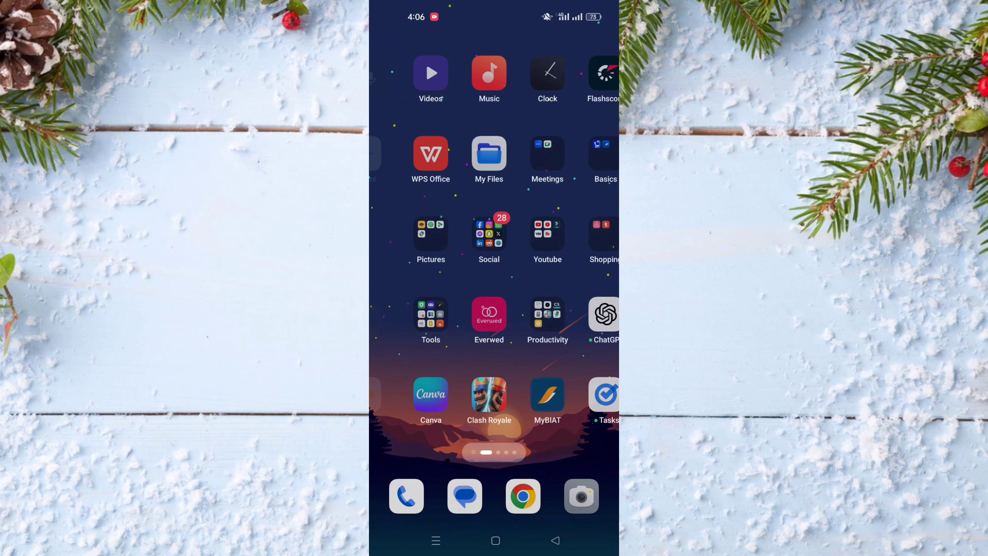
scroll("left", 3)
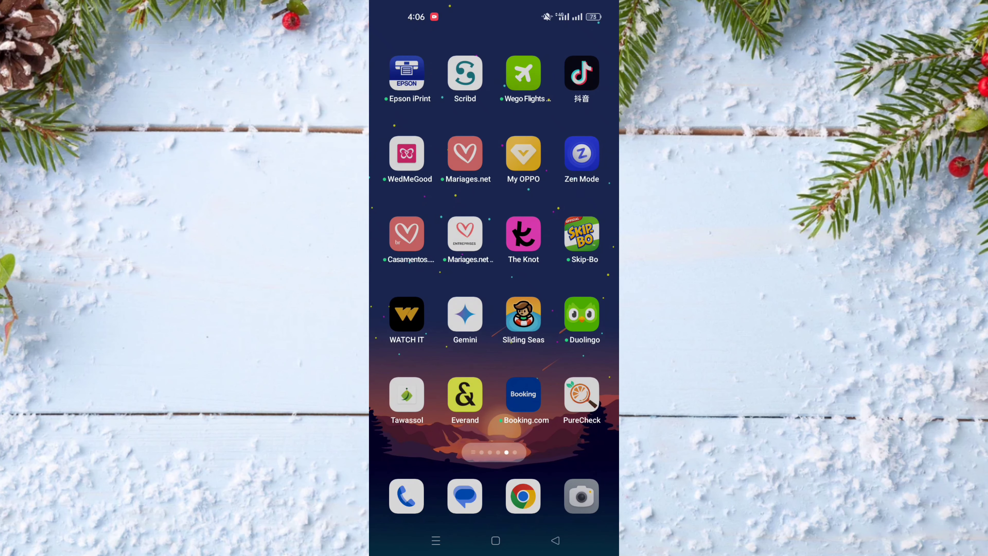
left_click(466, 395)
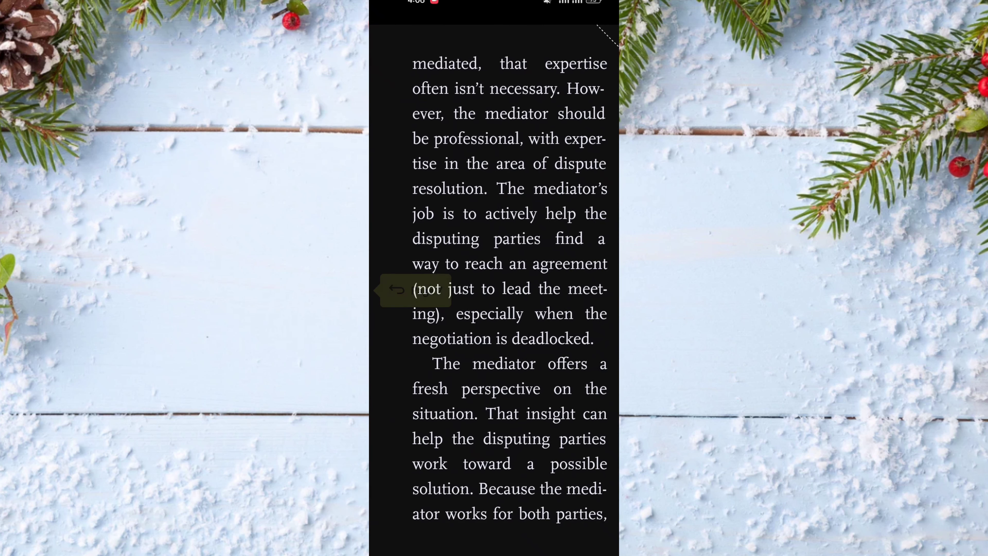
- Show the reading controls on page 233 and bring up the book's options menu
left_click(494, 253)
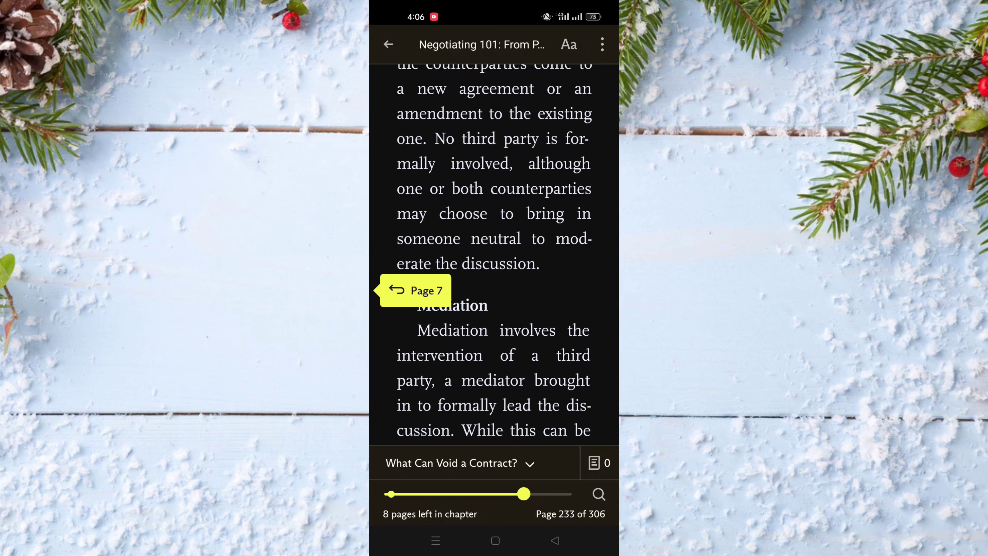
left_click(602, 44)
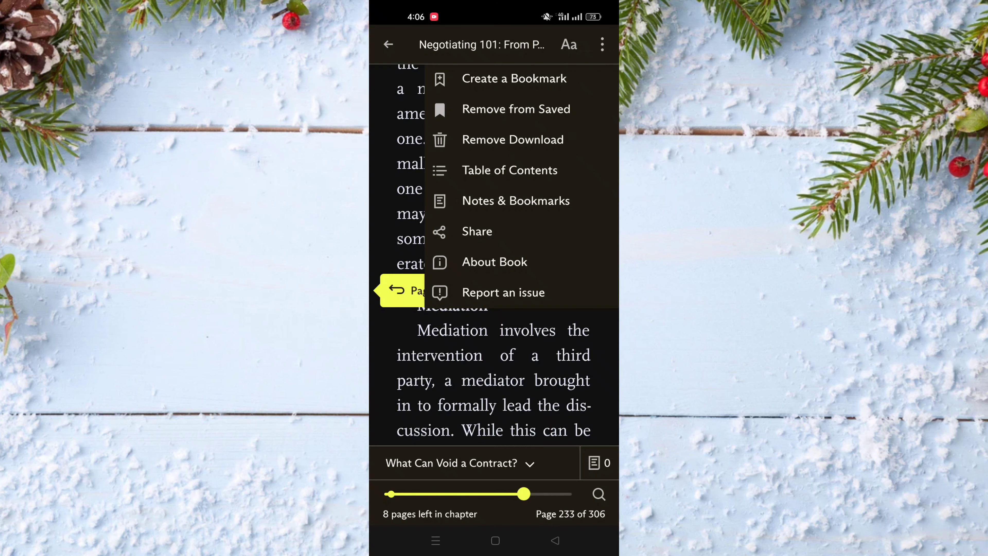
- Create a bookmark on page 233 of Negotiating 101
left_click(514, 78)
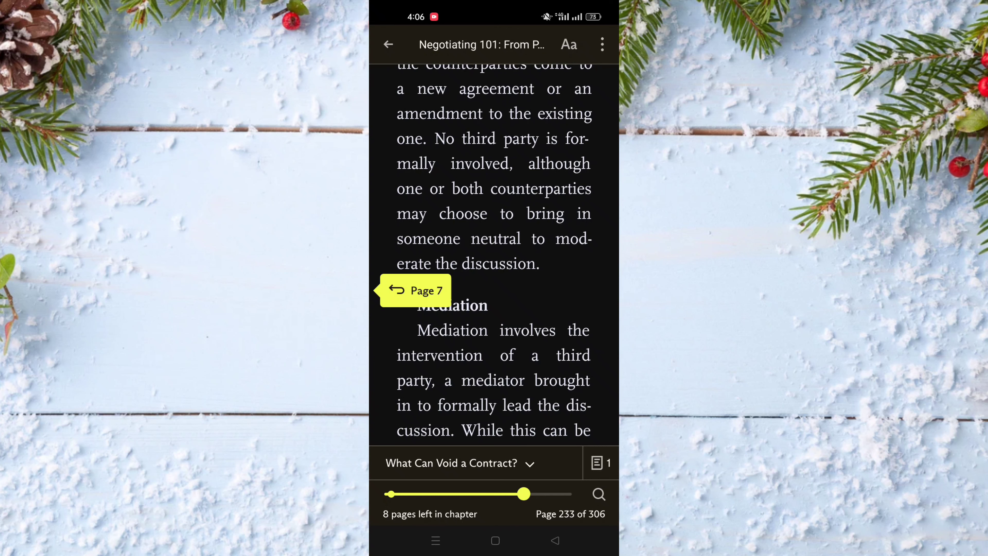
left_click(599, 462)
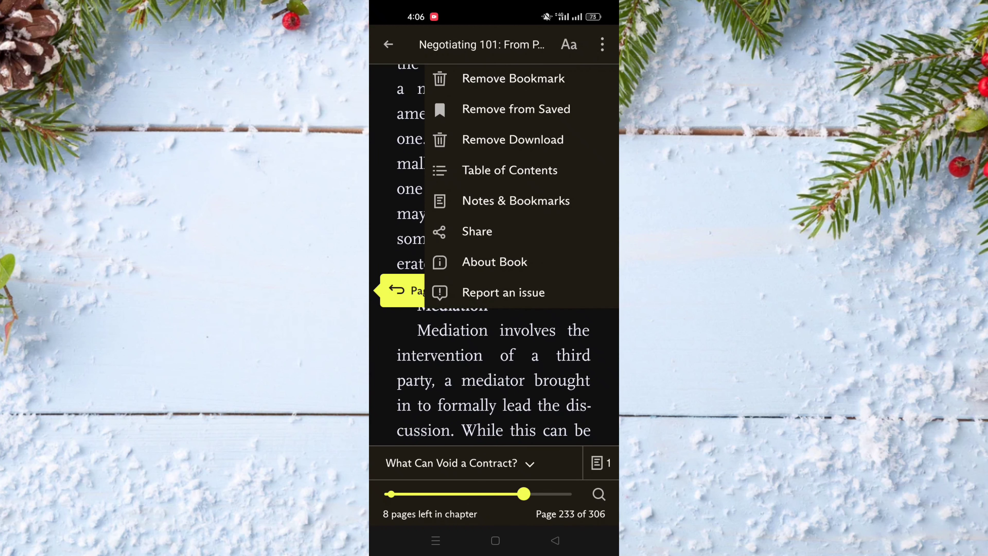
left_click(517, 200)
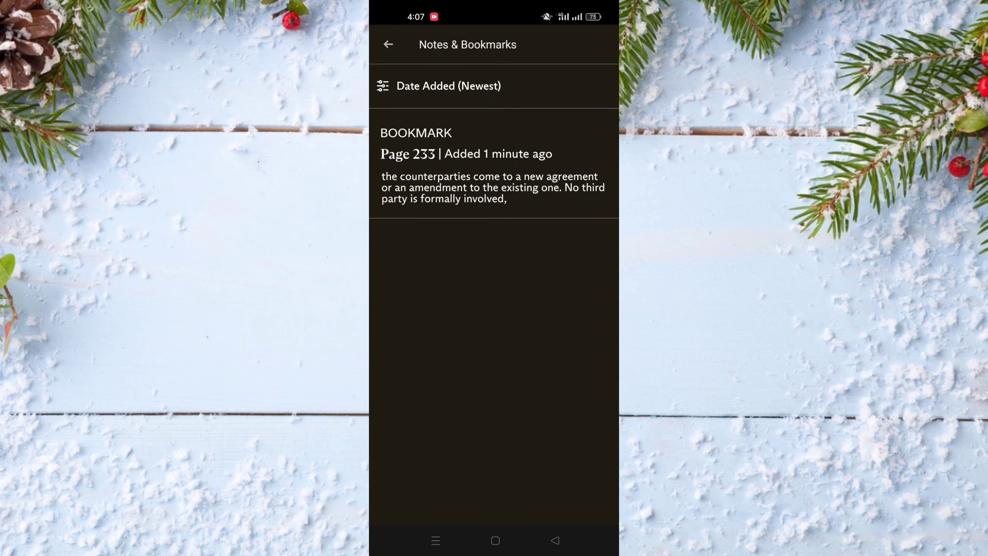
left_click(452, 154)
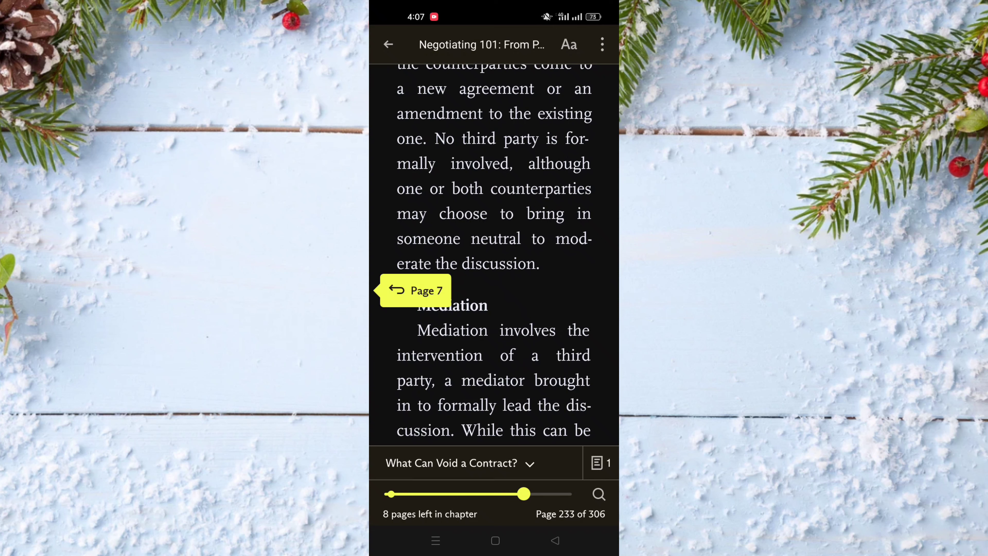